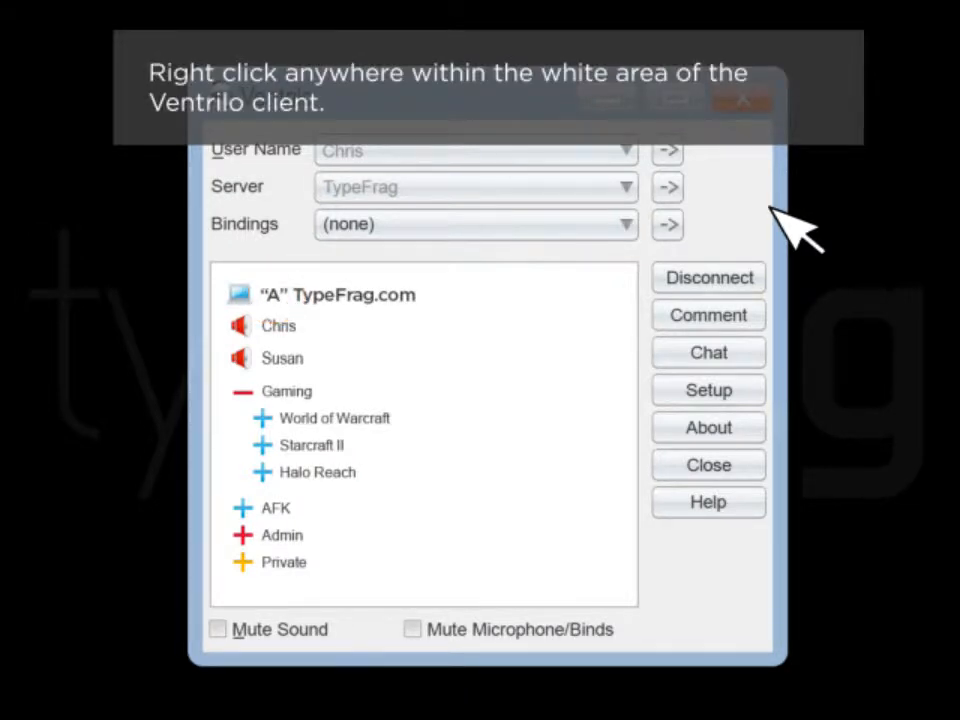
{"action": "mouse_move", "coordinate": [796, 230]}
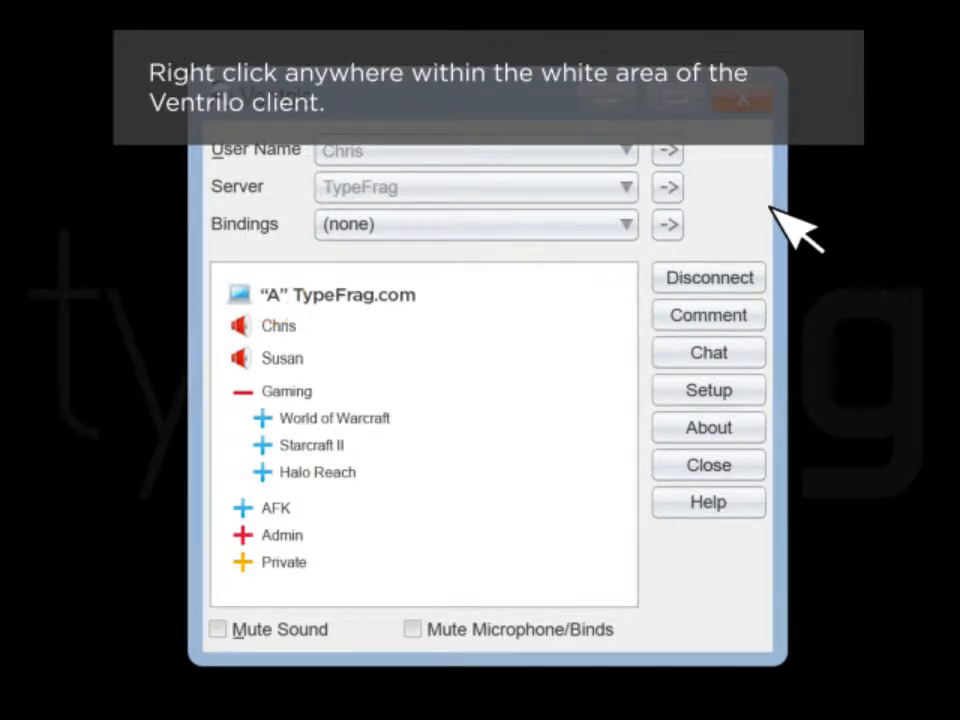
- Bring up the client context menu on the connected TypeFrag server
{"action": "right_click", "coordinate": [356, 344]}
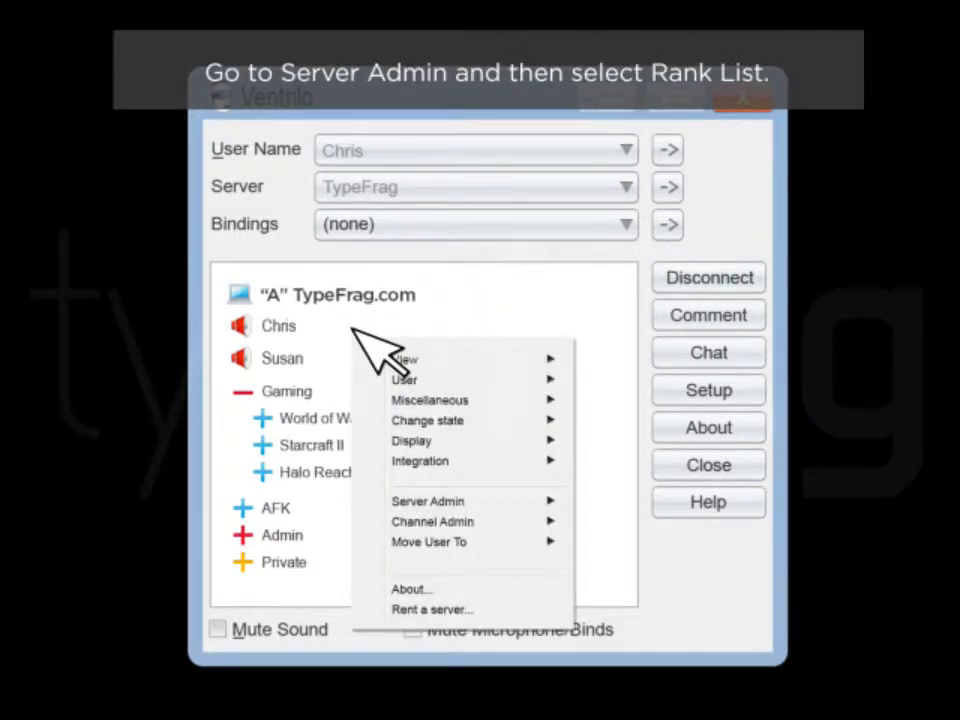
{"action": "mouse_move", "coordinate": [428, 500]}
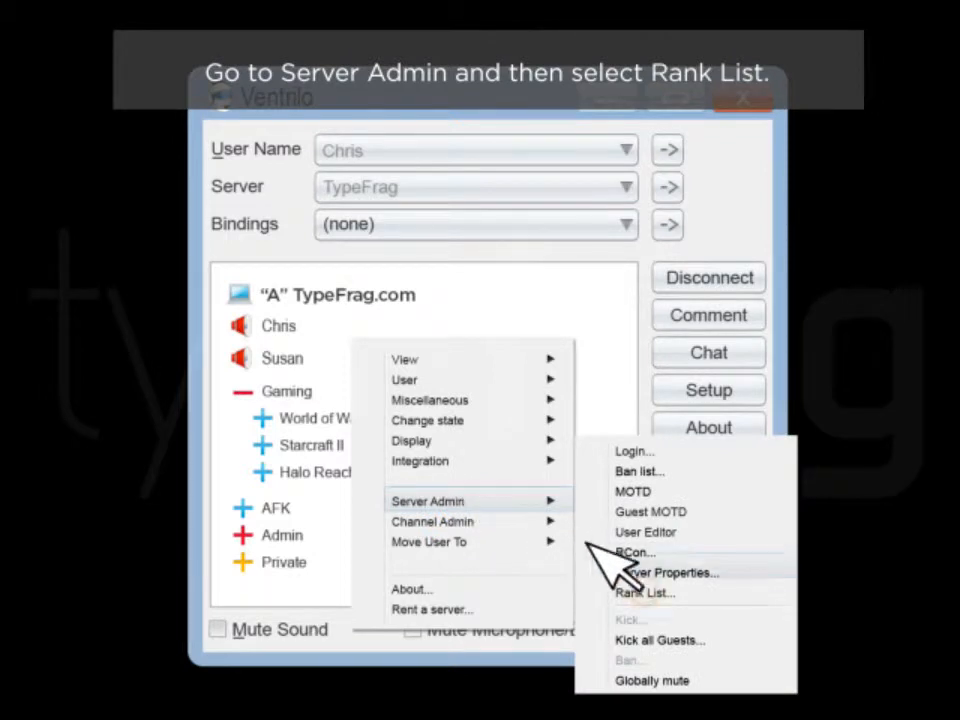
- Show the server's Rank List via Server Admin, currently empty
{"action": "left_click", "coordinate": [644, 592]}
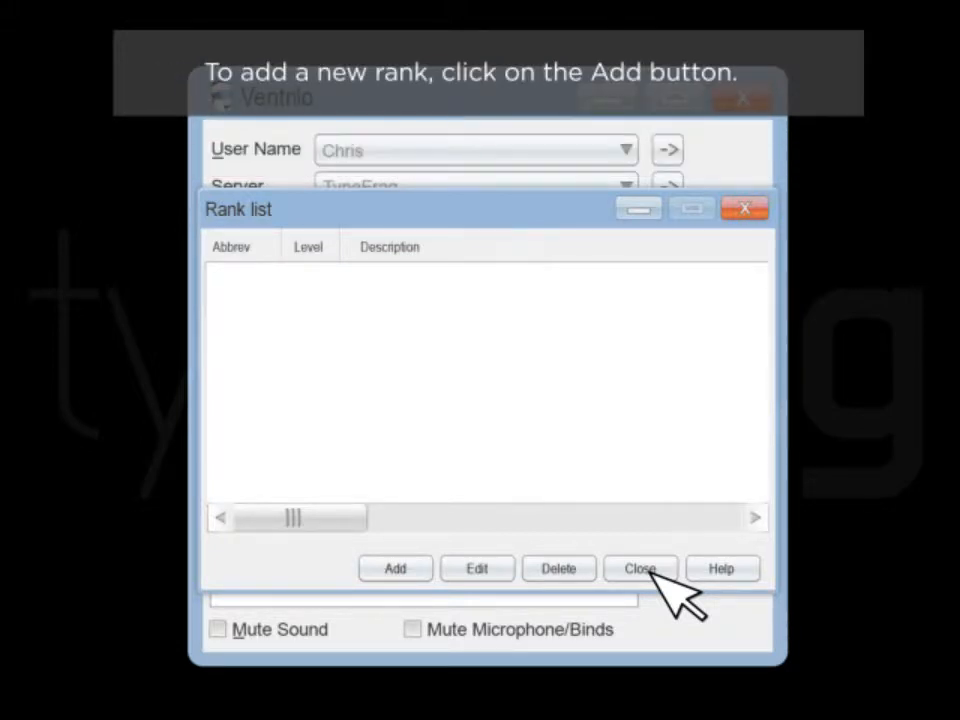
- Add a rank with abbreviation G, description General, level 100
{"action": "left_click", "coordinate": [394, 568]}
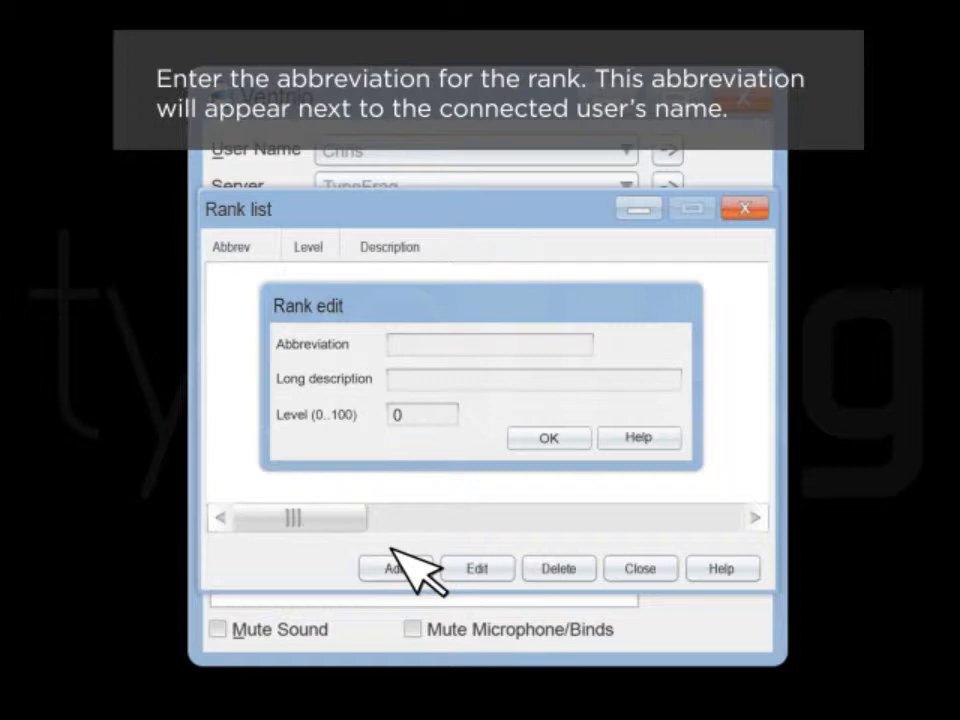
{"action": "type", "text": "G"}
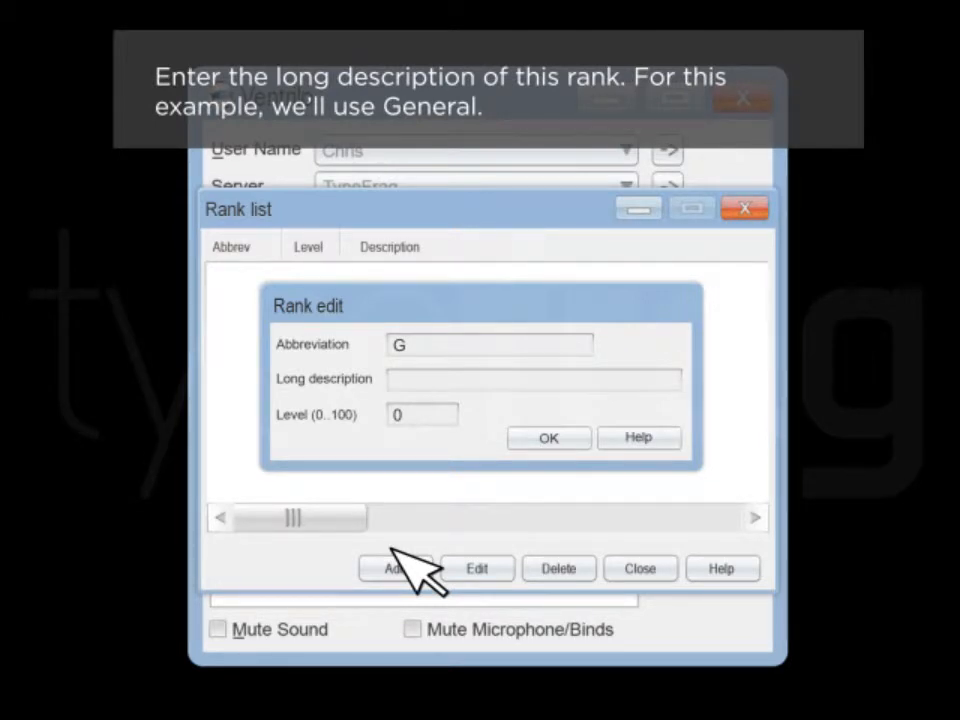
{"action": "type", "text": "General"}
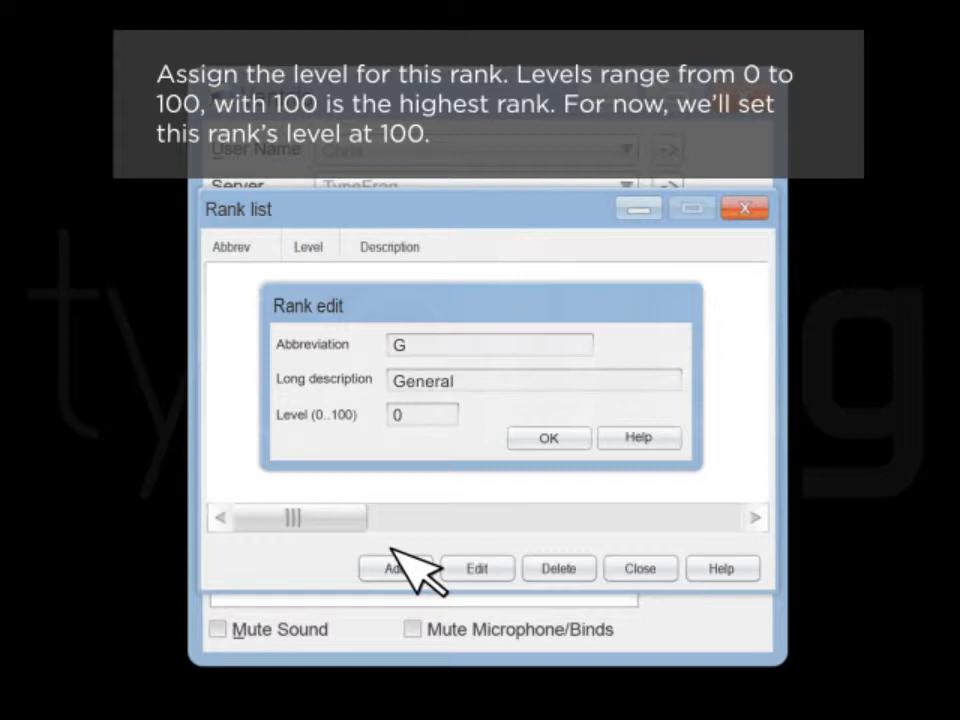
{"action": "type", "text": "100"}
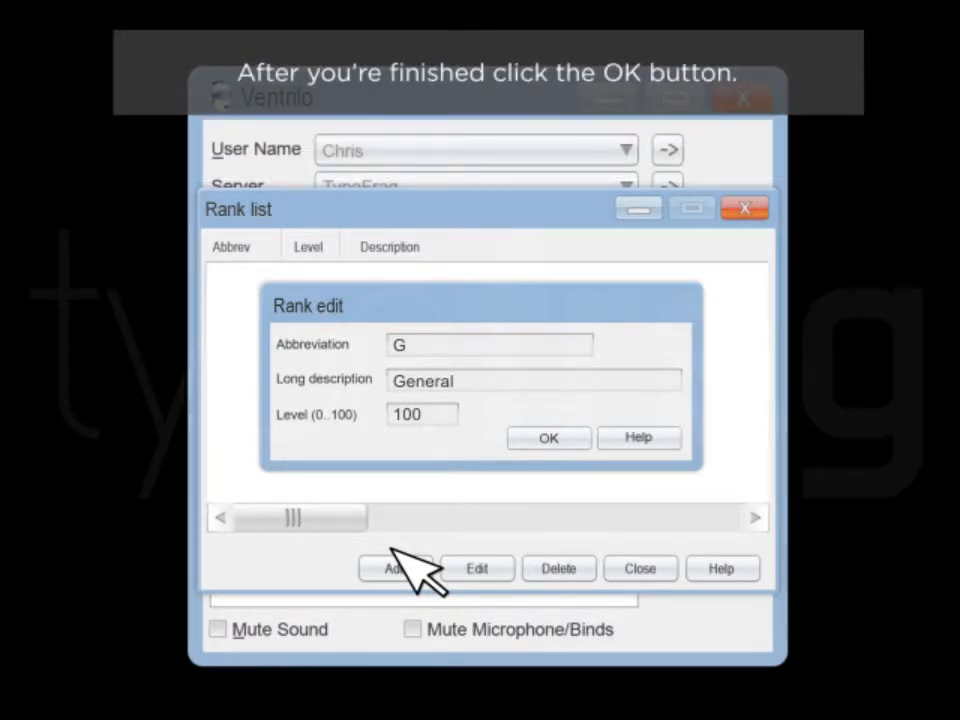
{"action": "mouse_move", "coordinate": [500, 510]}
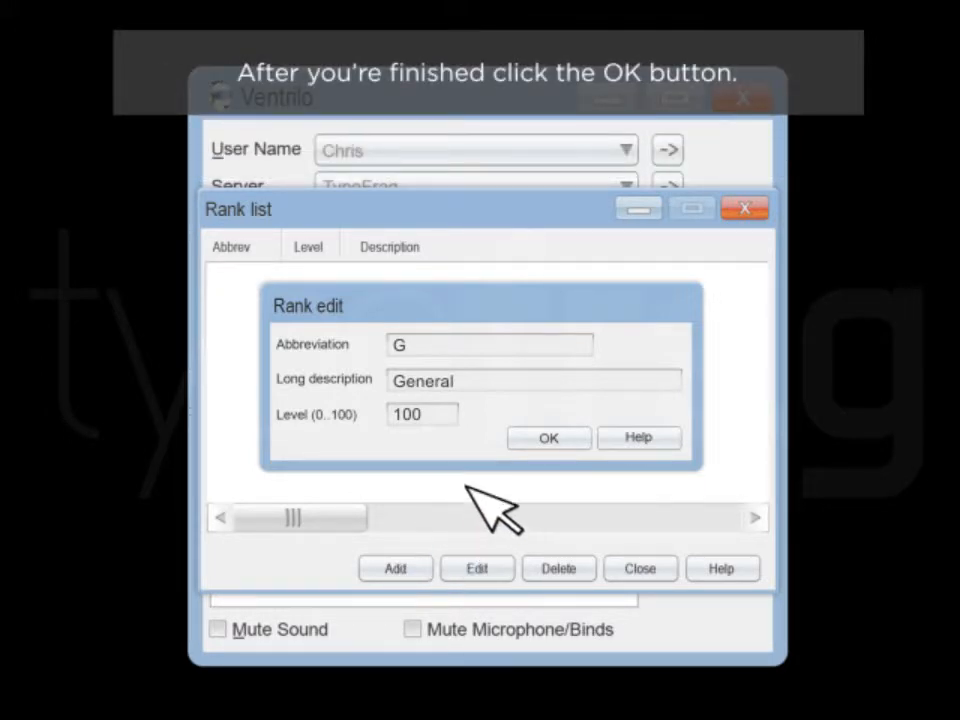
{"action": "left_click", "coordinate": [548, 438]}
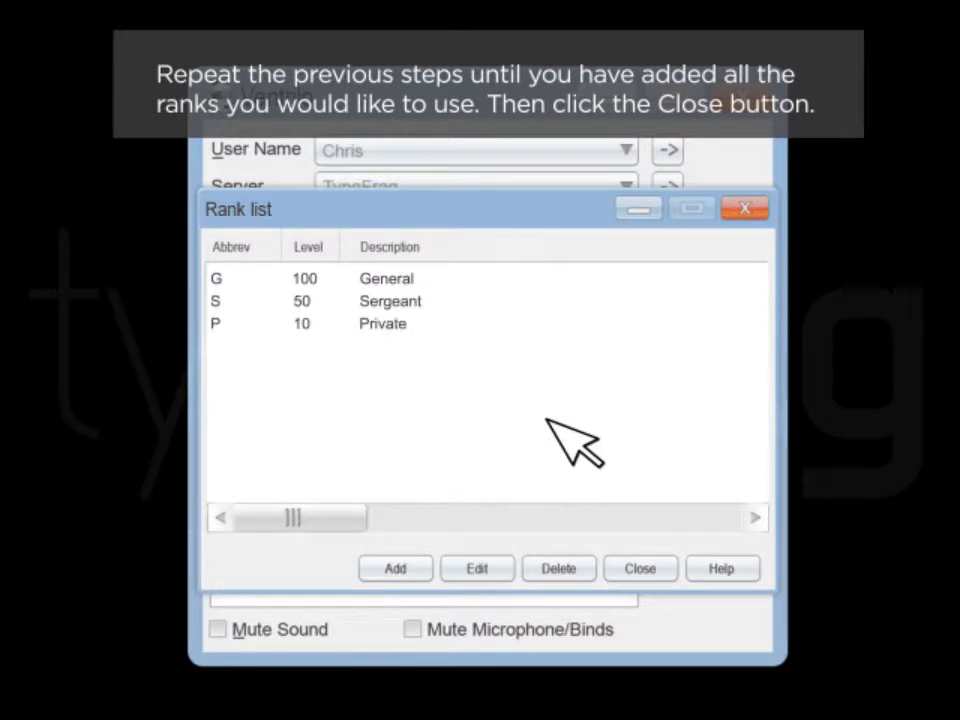
- Close the completed rank list and bring up the server's User Editor
{"action": "left_click", "coordinate": [640, 568]}
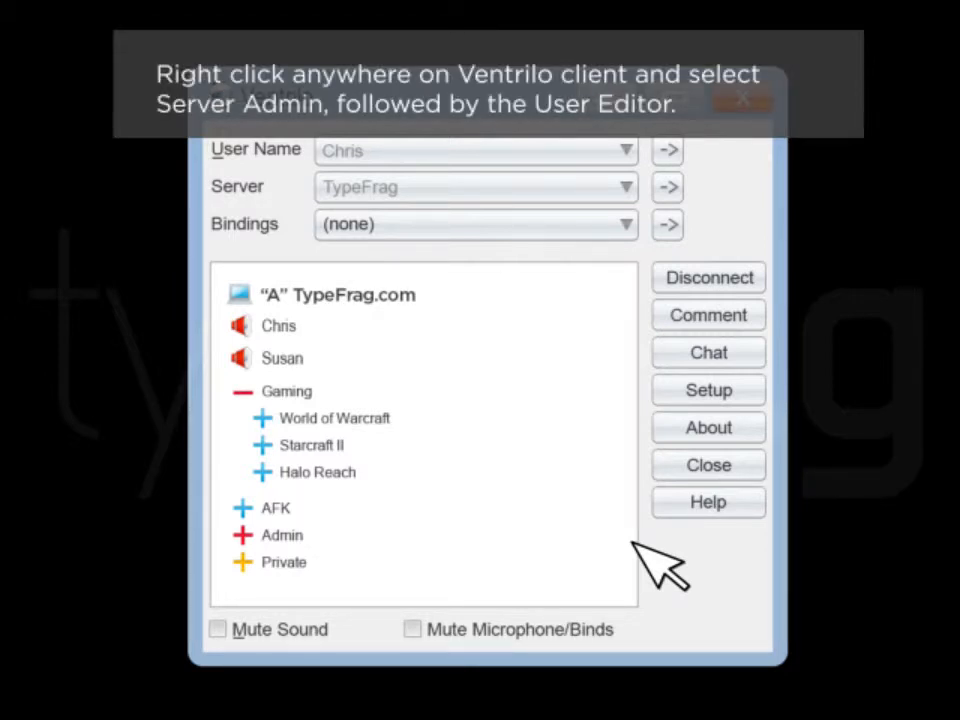
{"action": "right_click", "coordinate": [356, 344]}
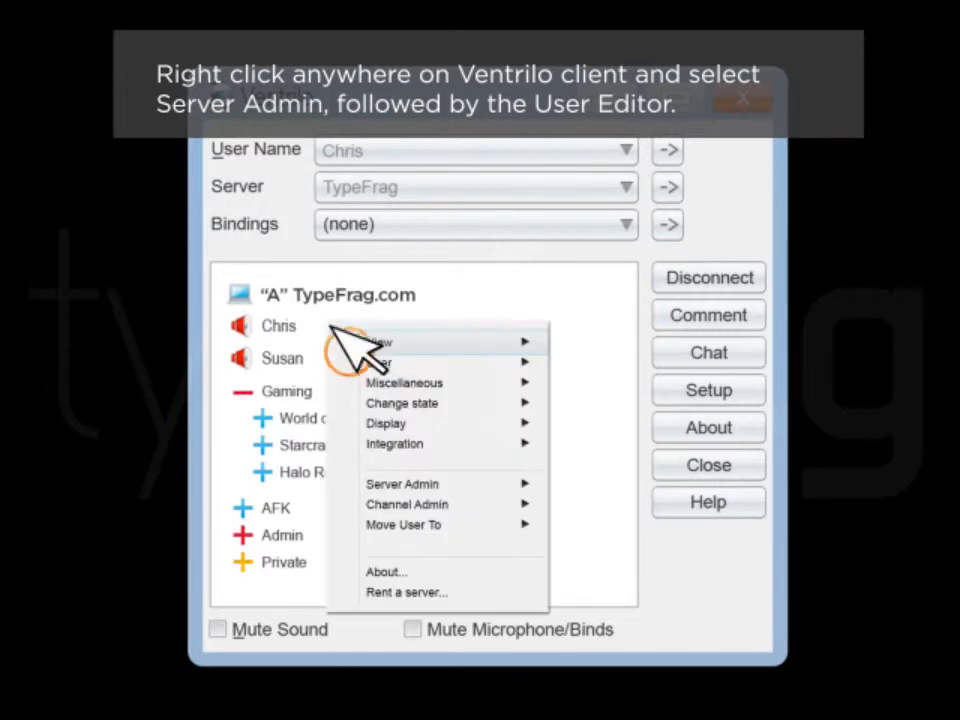
{"action": "mouse_move", "coordinate": [402, 482]}
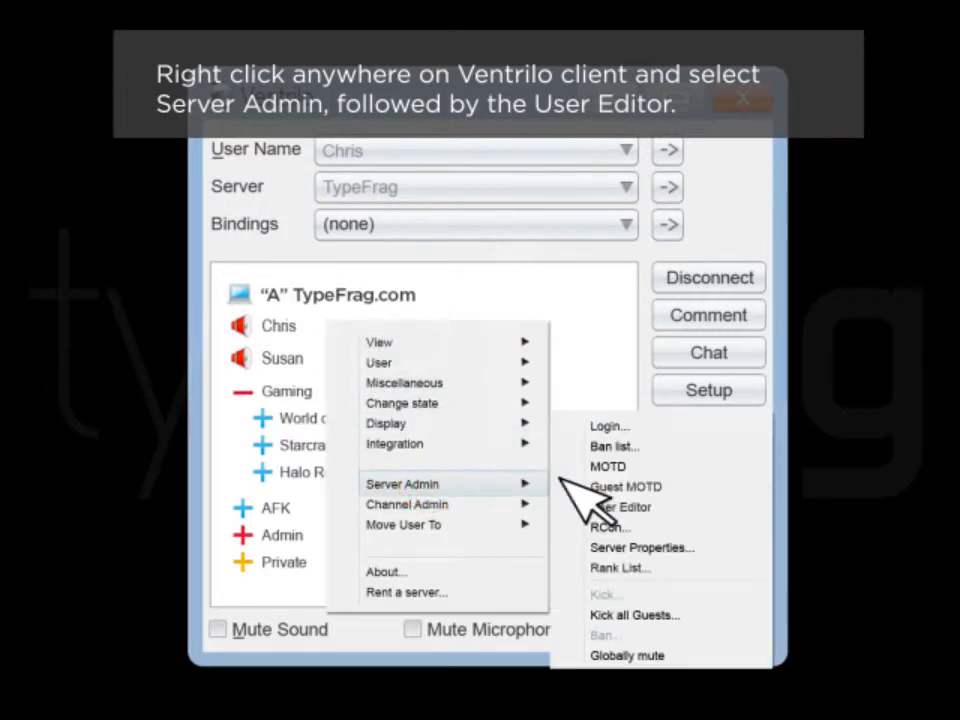
{"action": "left_click", "coordinate": [620, 506]}
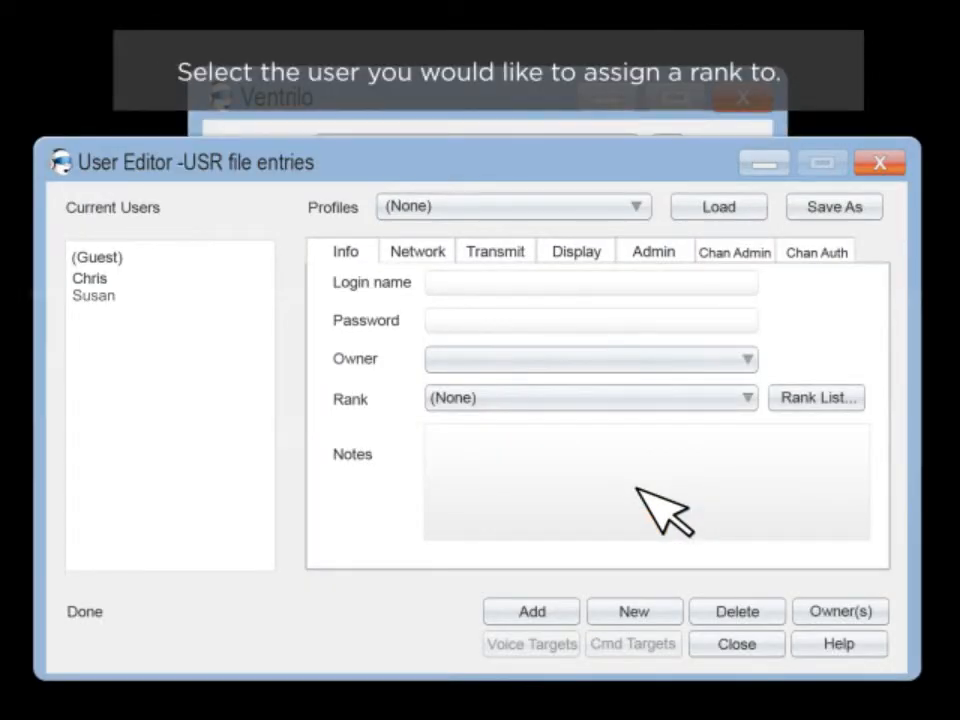
{"action": "mouse_move", "coordinate": [444, 414]}
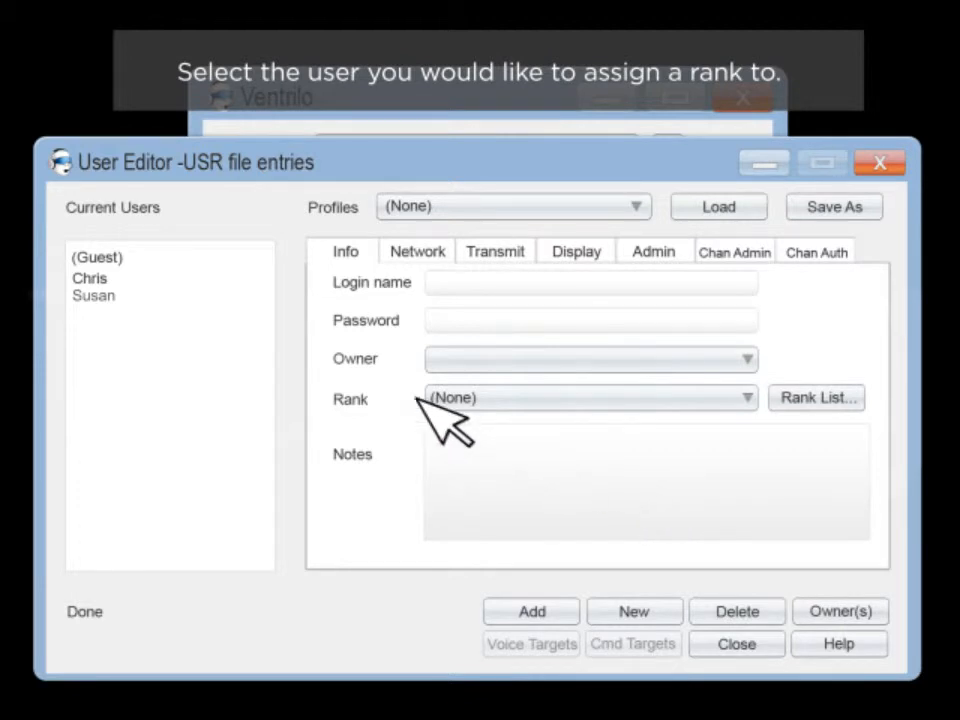
- Assign user Chris the General rank and save, showing [G] Chris
{"action": "left_click", "coordinate": [90, 278]}
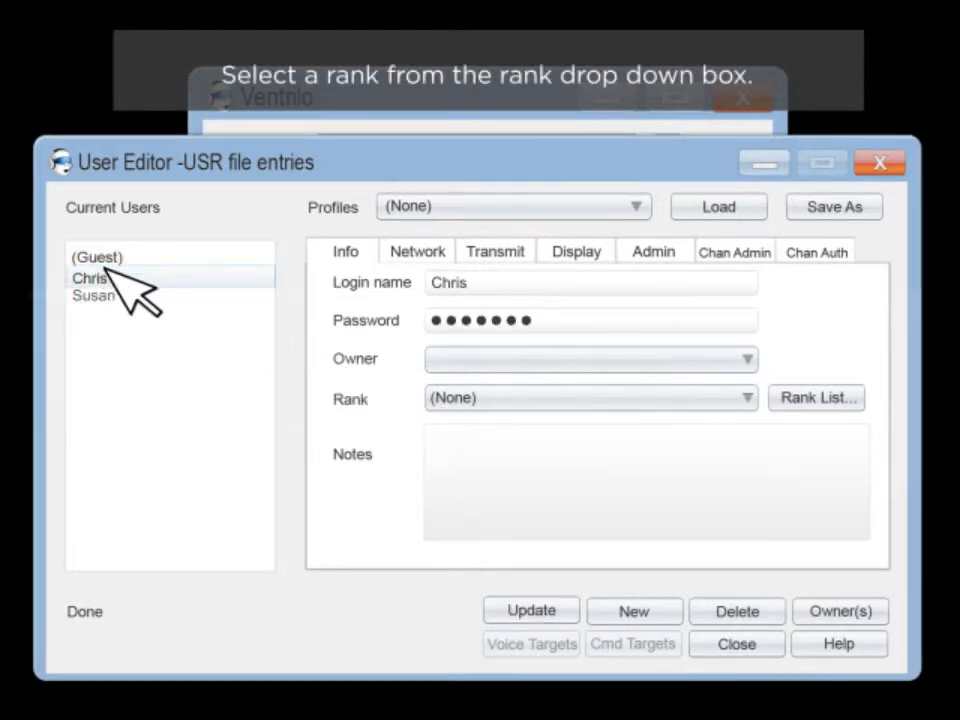
{"action": "left_click", "coordinate": [744, 398]}
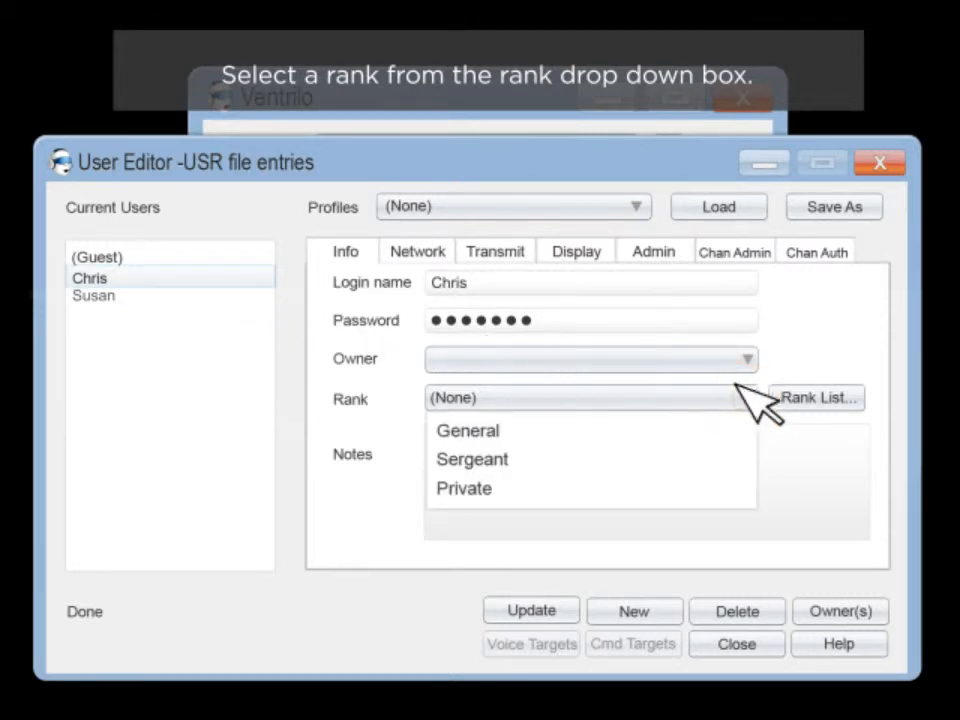
{"action": "mouse_move", "coordinate": [468, 430]}
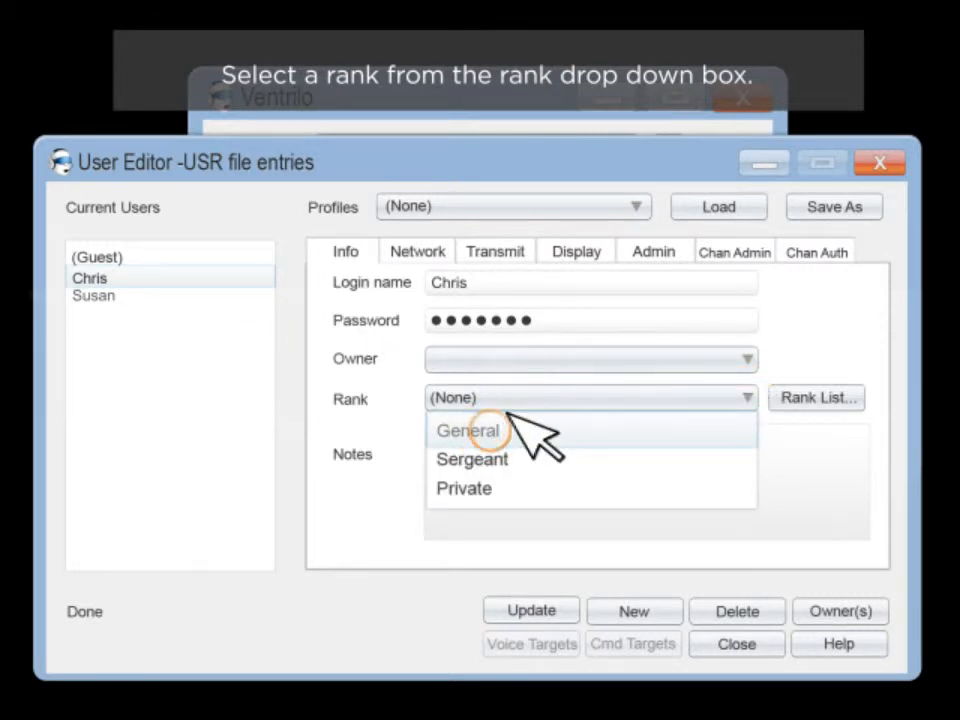
{"action": "left_click", "coordinate": [468, 430]}
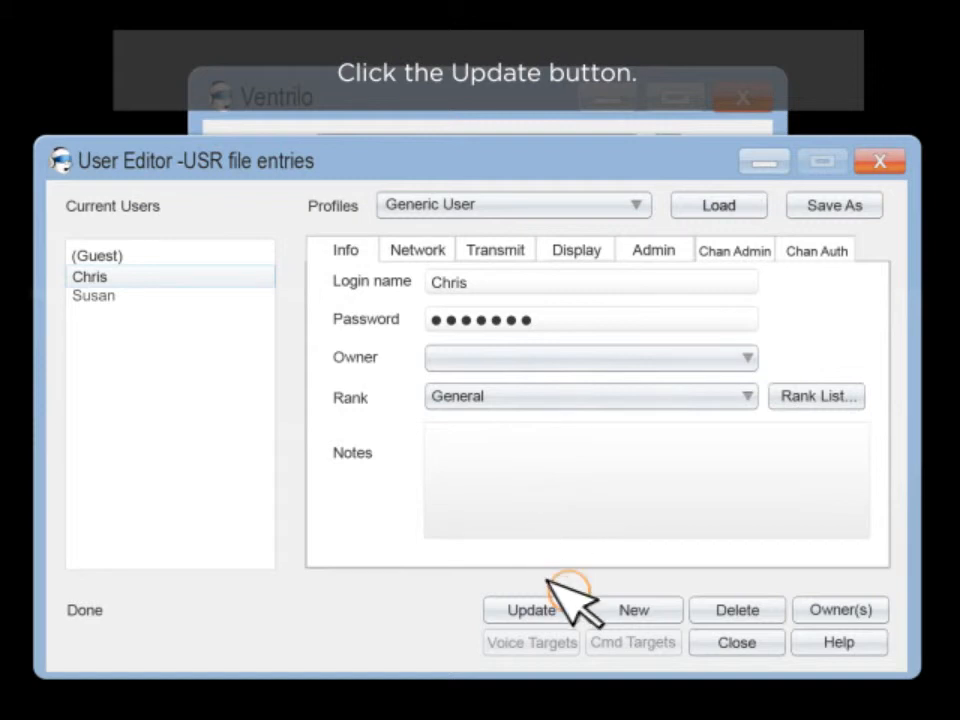
{"action": "left_click", "coordinate": [532, 610]}
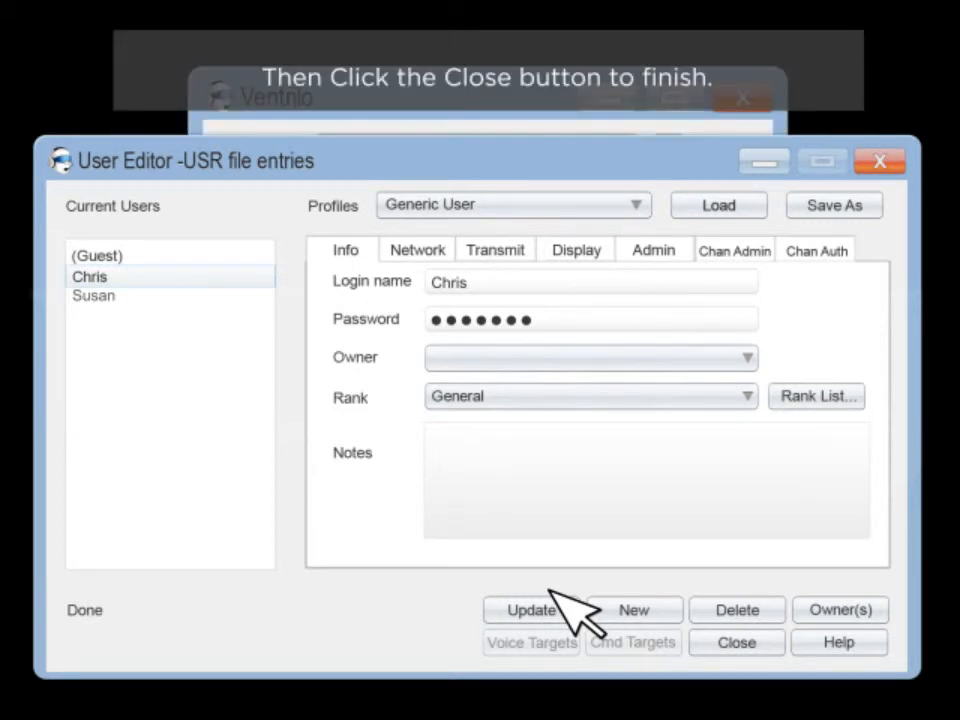
{"action": "left_click", "coordinate": [736, 642]}
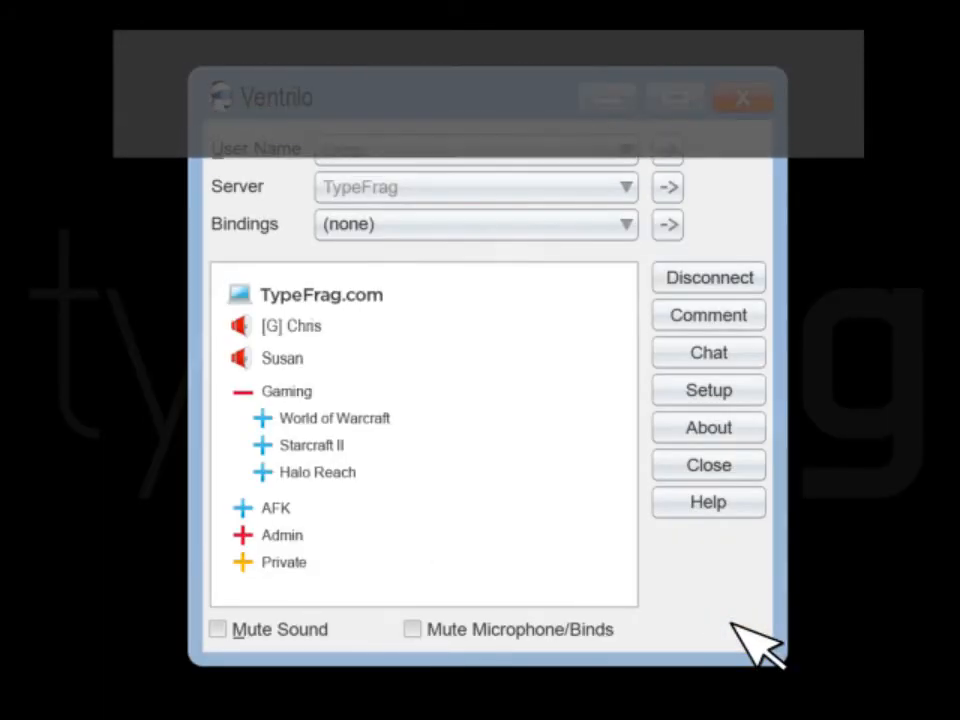